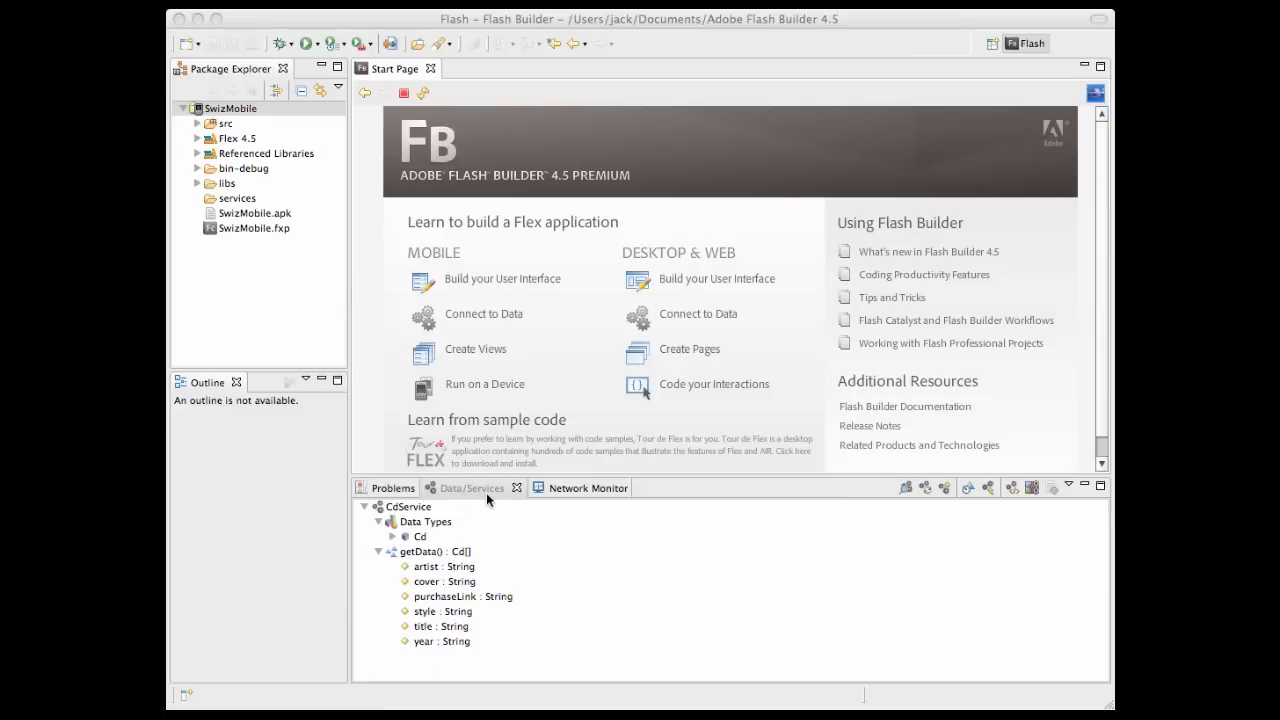
{"action": "mouse_move", "coordinate": [484, 500]}
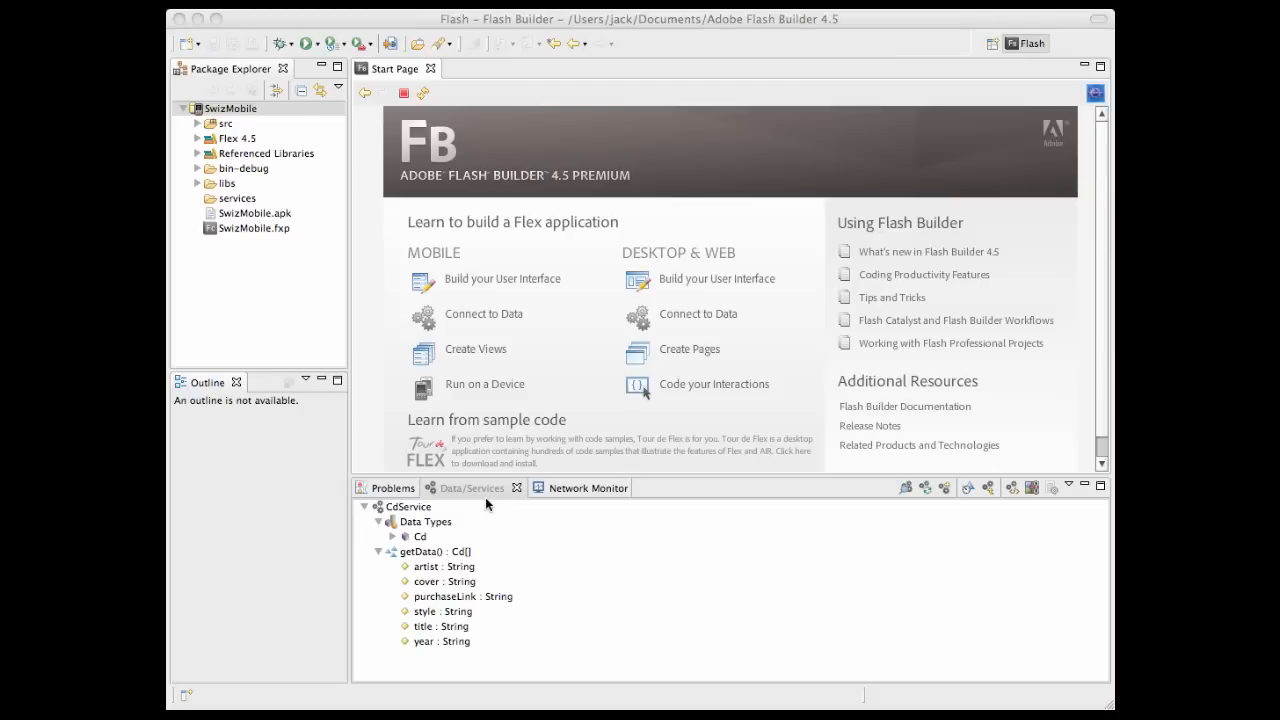
{"action": "mouse_move", "coordinate": [456, 524]}
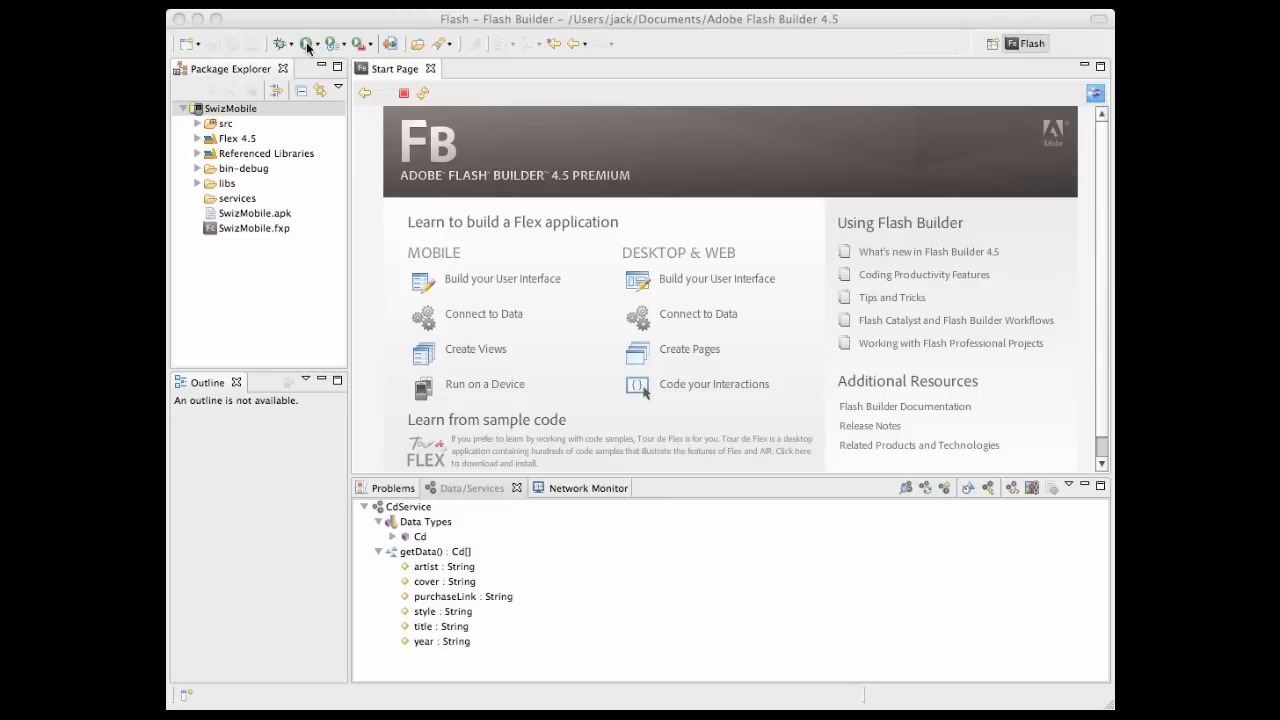
Launch SwizMobile in the desktop simulator and browse the CD Assortment album list.
{"action": "left_click", "coordinate": [472, 488]}
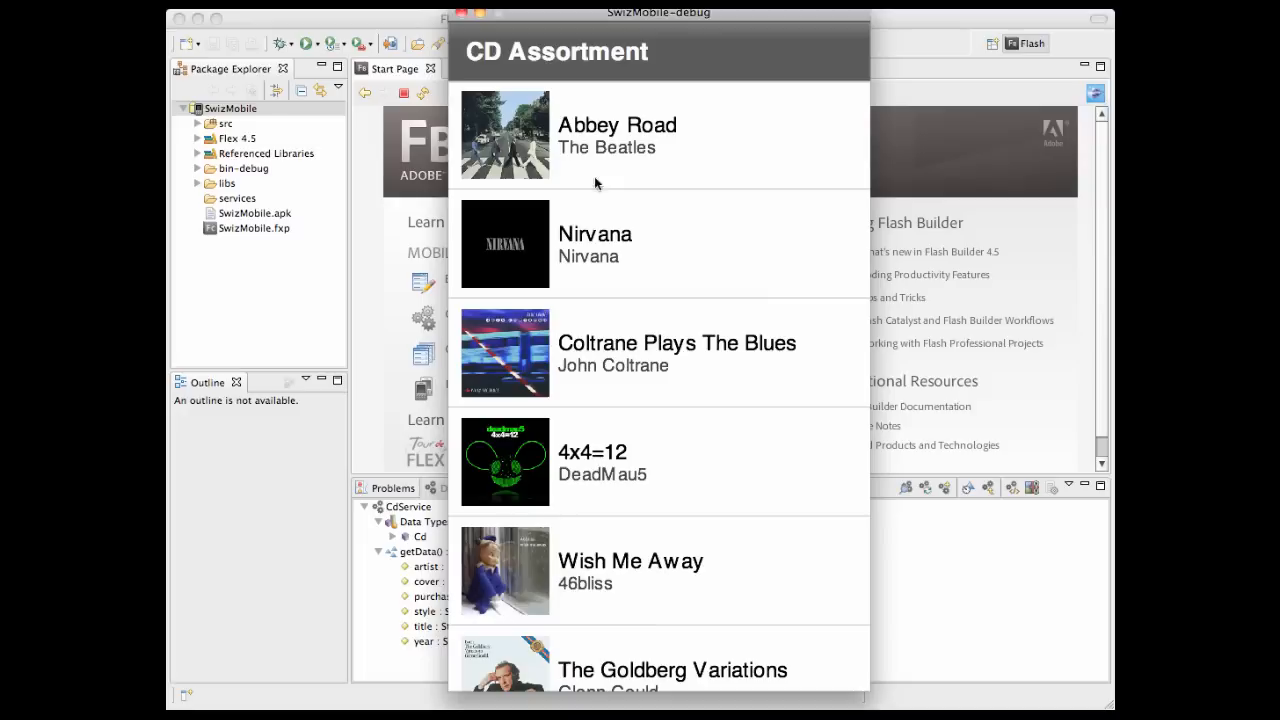
{"action": "mouse_move", "coordinate": [652, 212]}
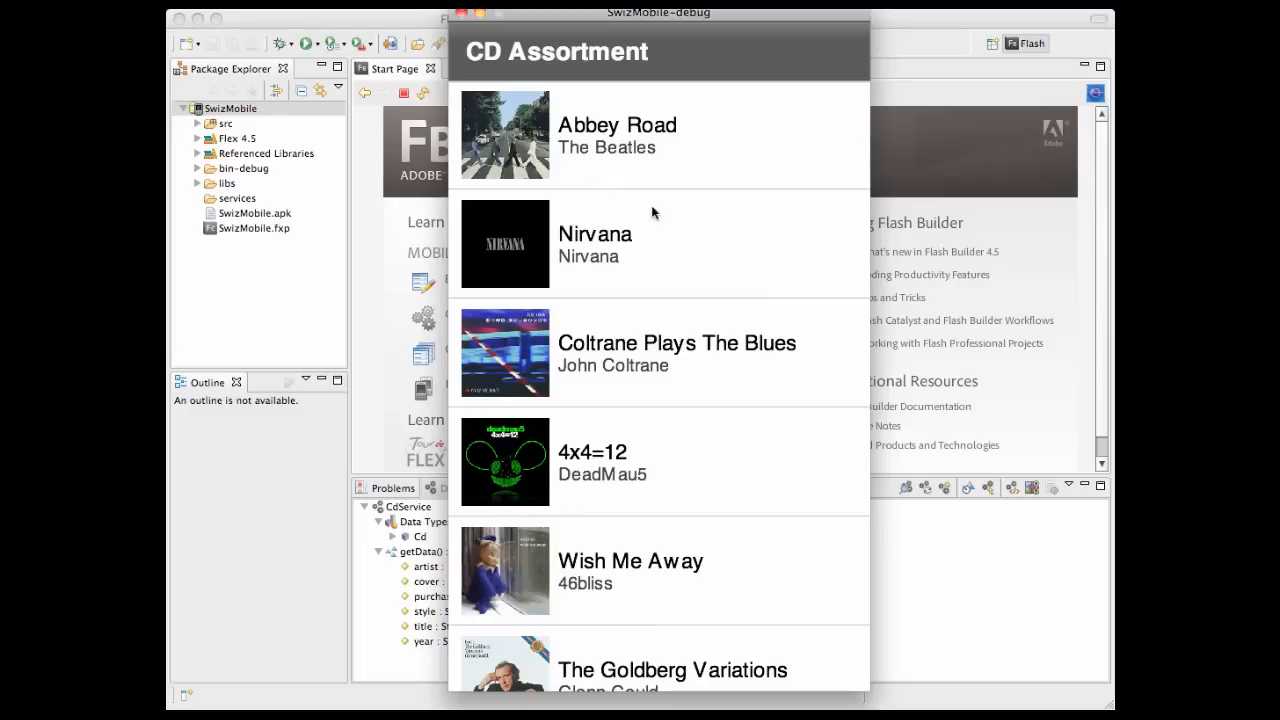
{"action": "scroll", "scroll_direction": "down", "scroll_amount": 3}
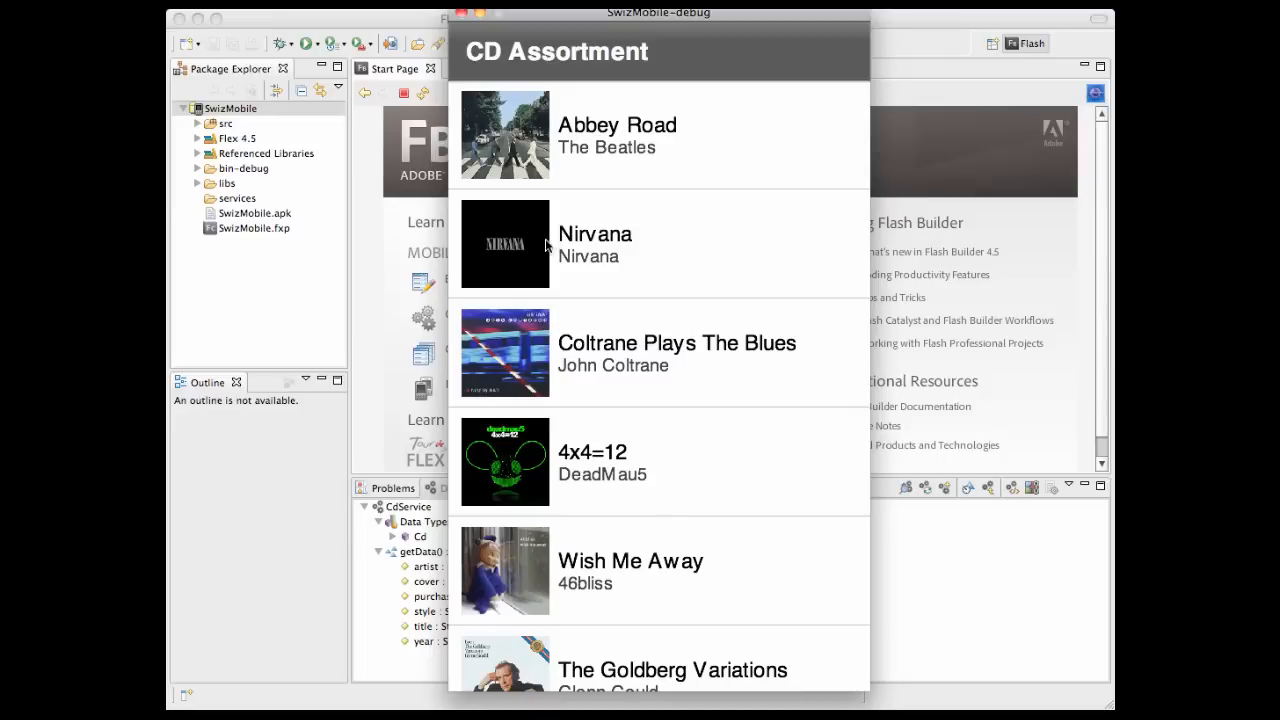
View the Nirvana album's detail page and follow its Purchase this CD on iTunes link.
{"action": "left_click", "coordinate": [596, 244]}
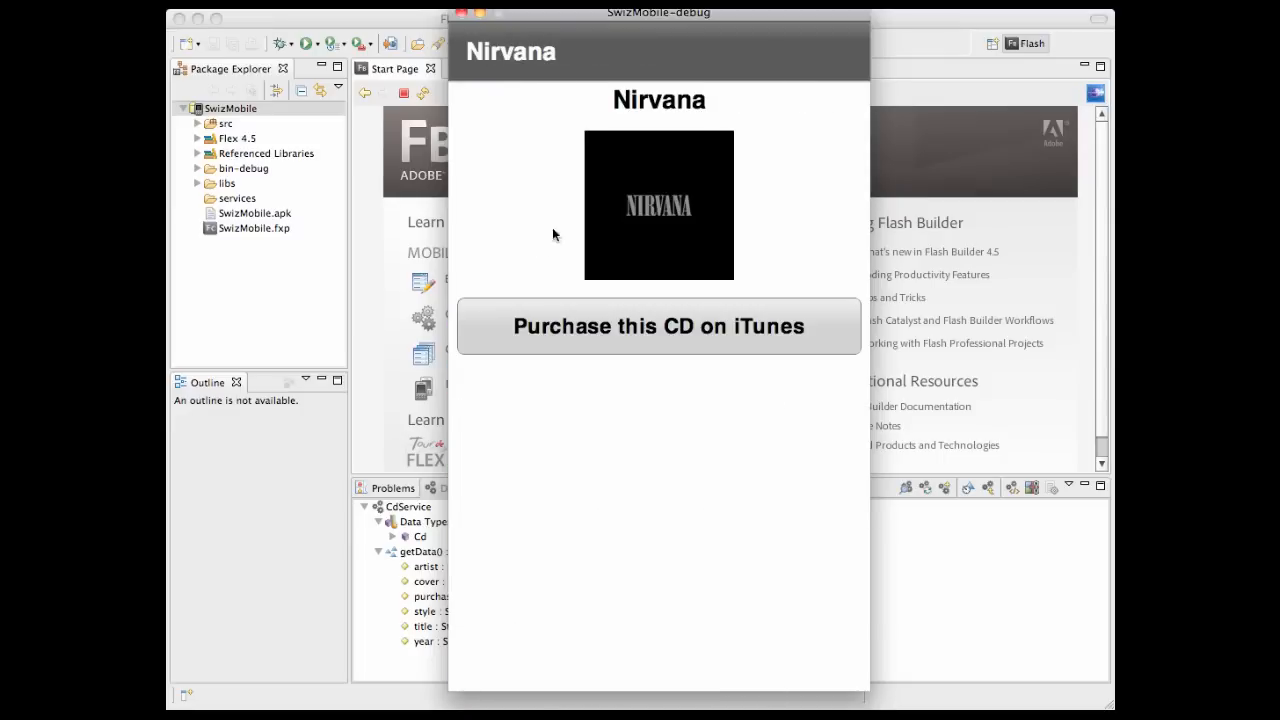
{"action": "mouse_move", "coordinate": [660, 168]}
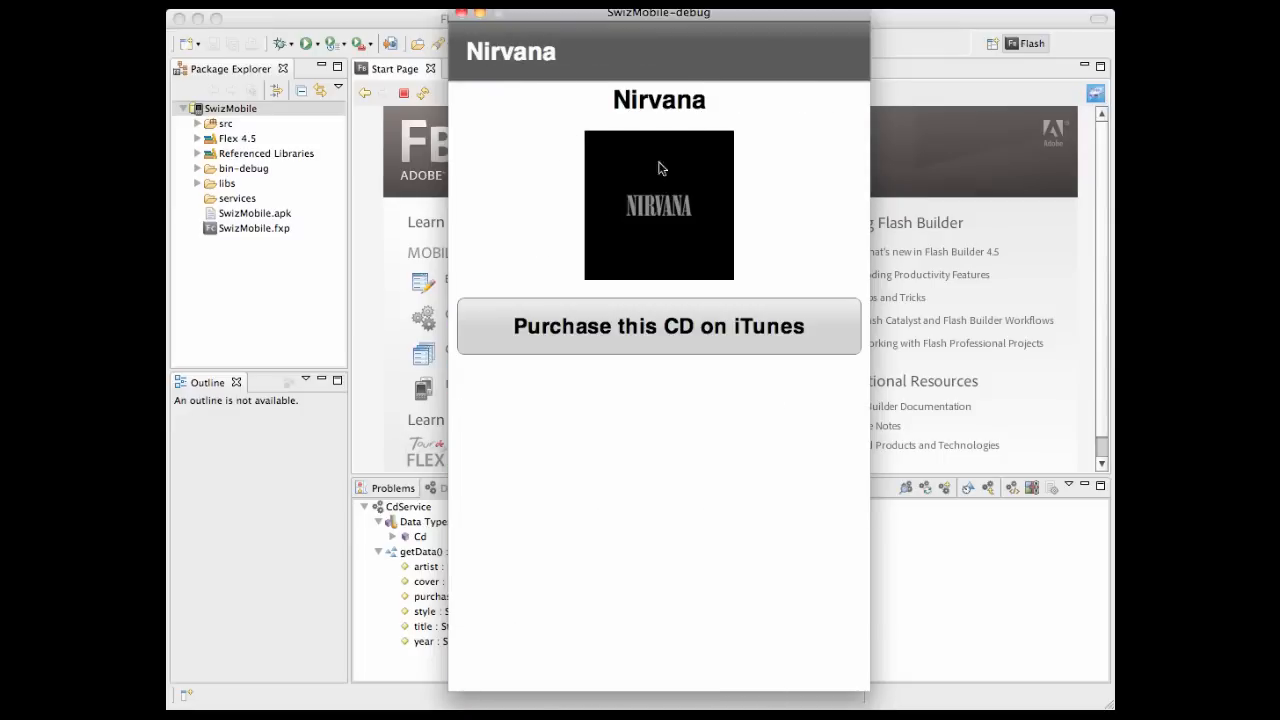
{"action": "mouse_move", "coordinate": [736, 312]}
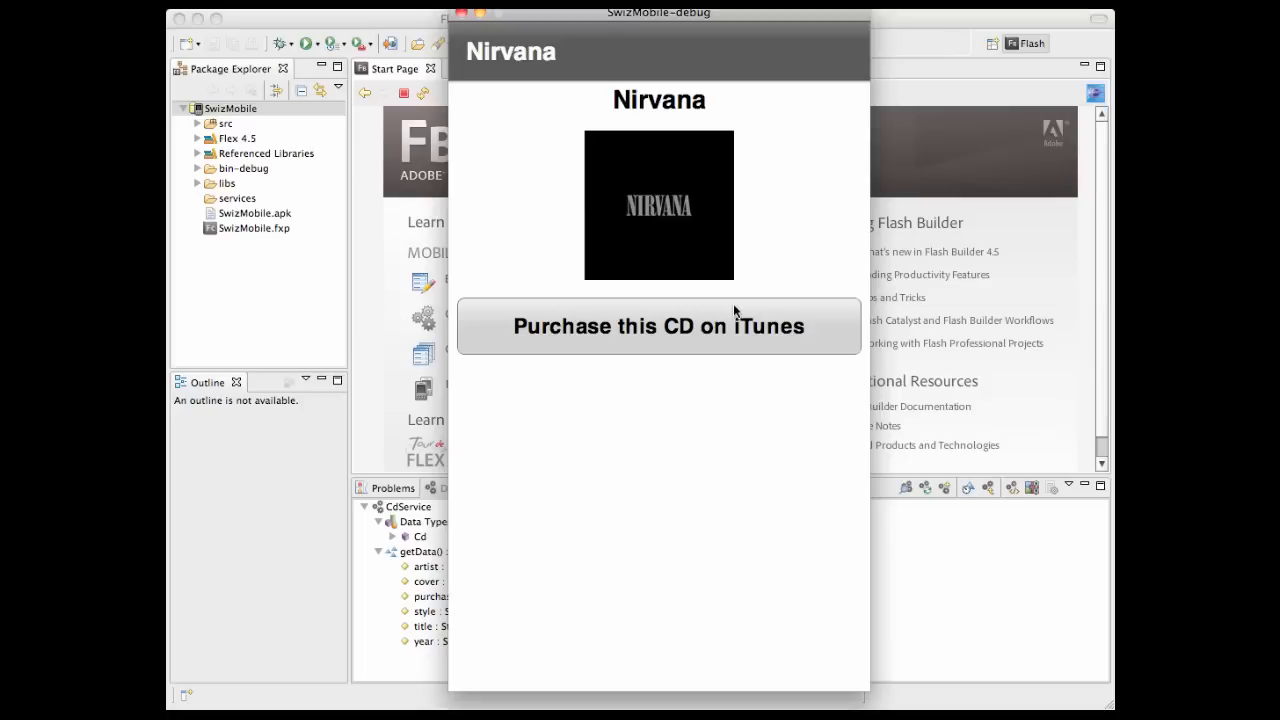
{"action": "mouse_move", "coordinate": [692, 328]}
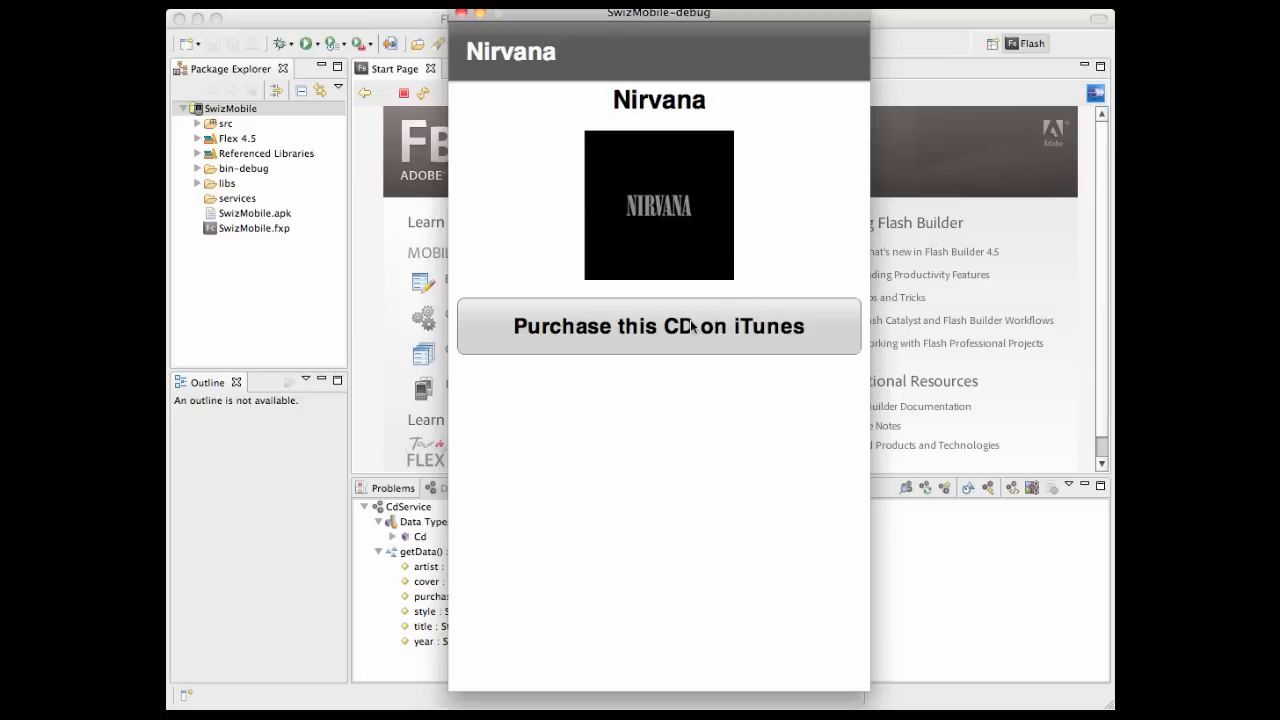
{"action": "left_click", "coordinate": [658, 326]}
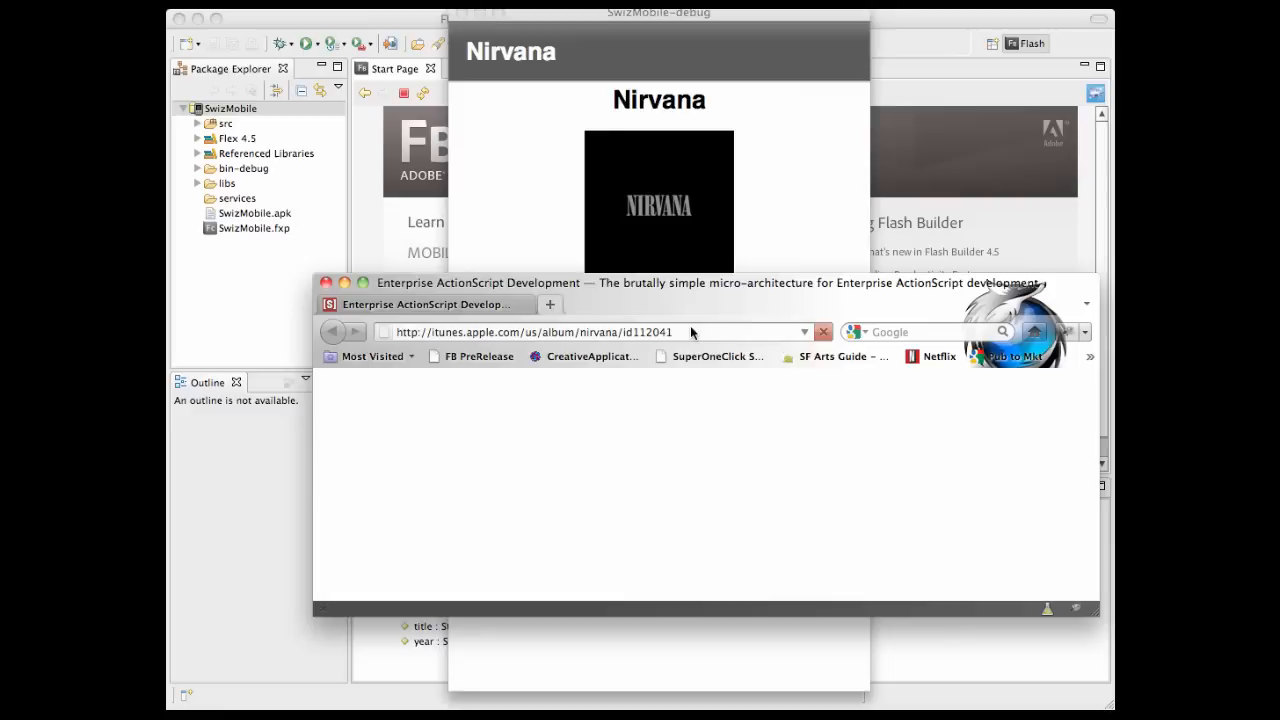